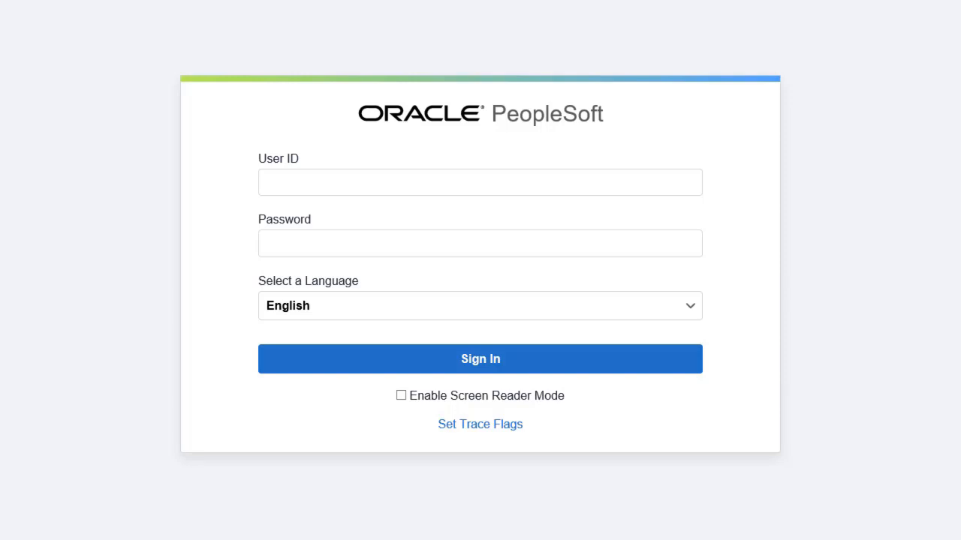
Step: Sign in and land on the Employee Self Service home page with its tiles
click(480, 359)
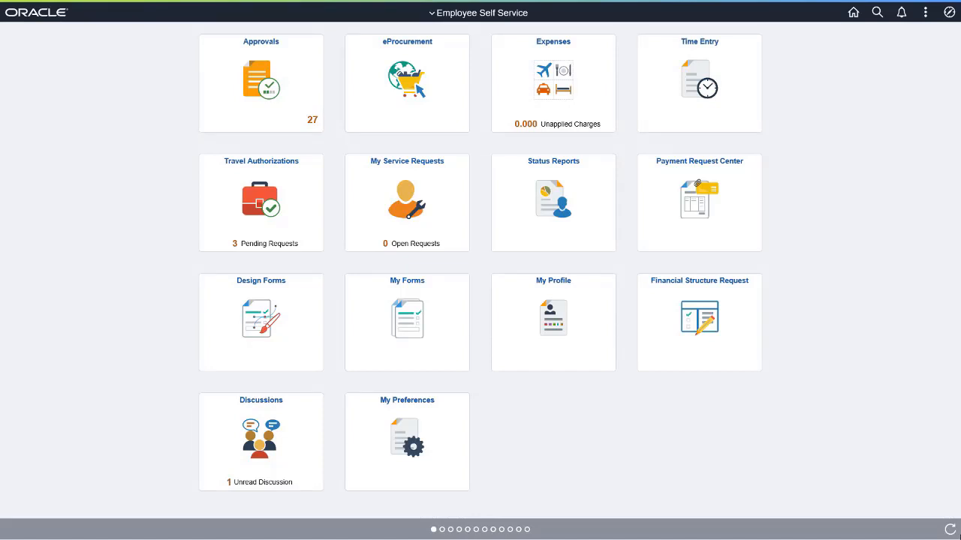
click(949, 12)
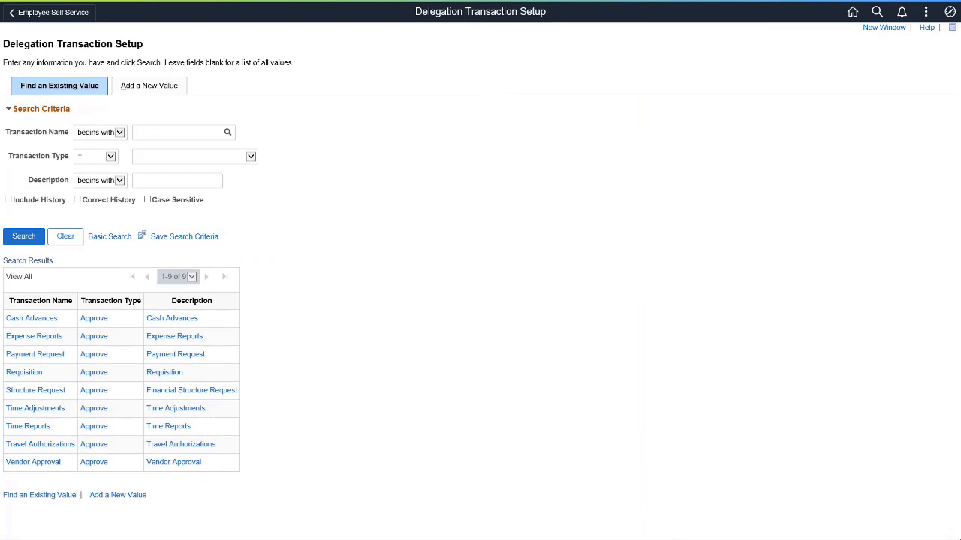
Step: Scroll up to reveal the Delegation Transaction Setup search results
scroll(up, 3)
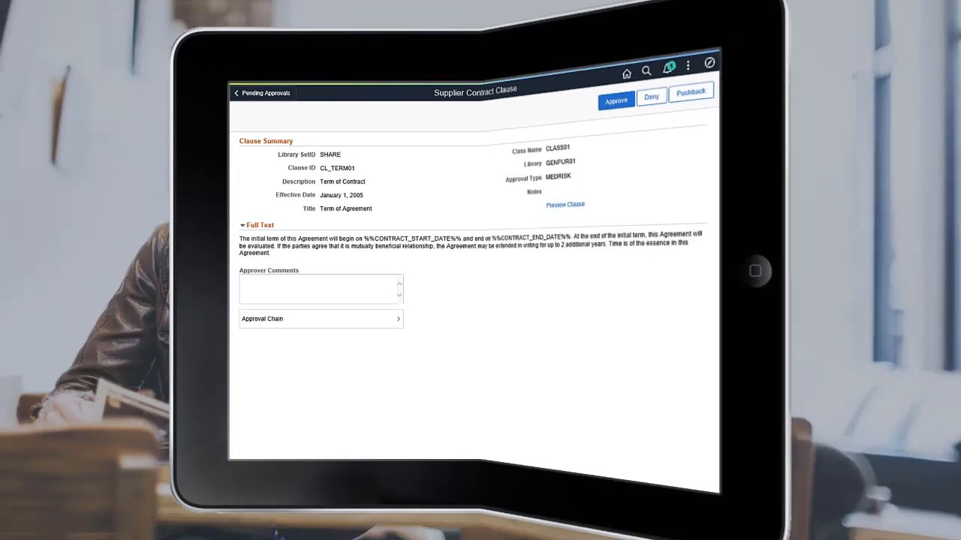
Step: Expand Default Approval Stage 1 and view the full comment history for the journal line
click(321, 318)
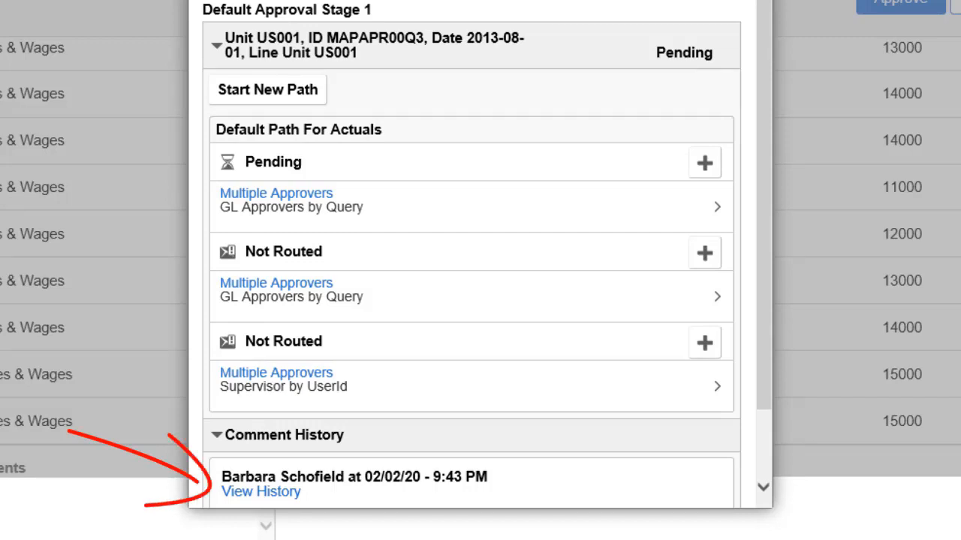
click(261, 492)
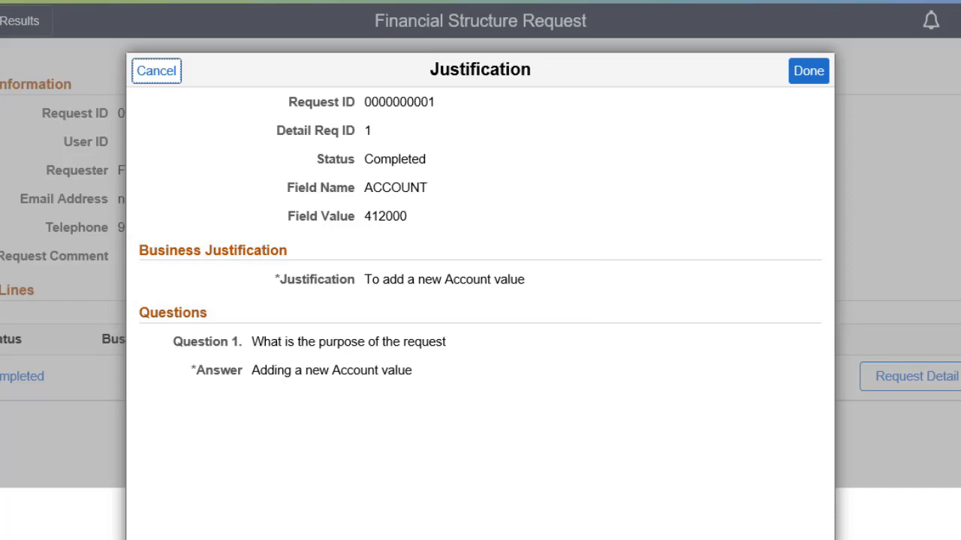
click(808, 70)
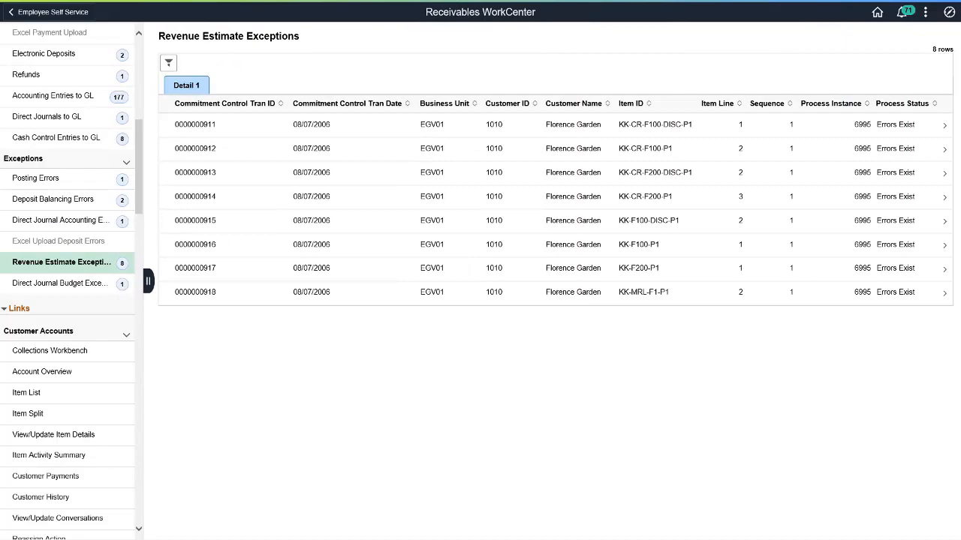
Step: Collapse the left navigation panel so the eight Revenue Estimate Exceptions span full width
click(147, 280)
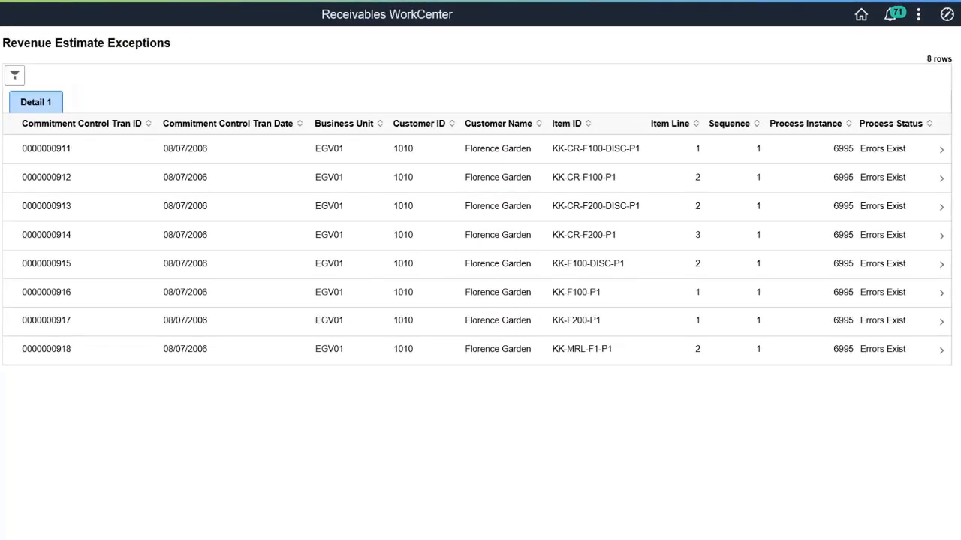